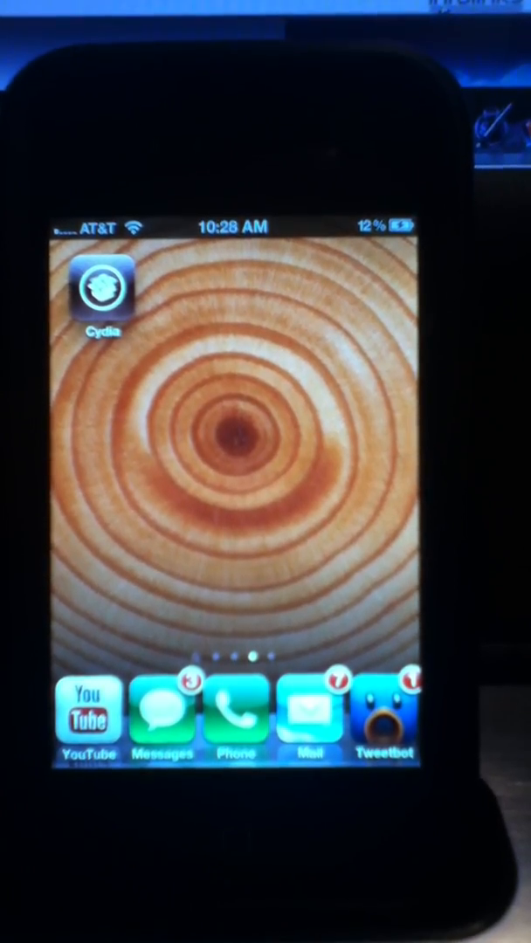
- Launch Cydia from the home screen to show its Sources list
click(102, 288)
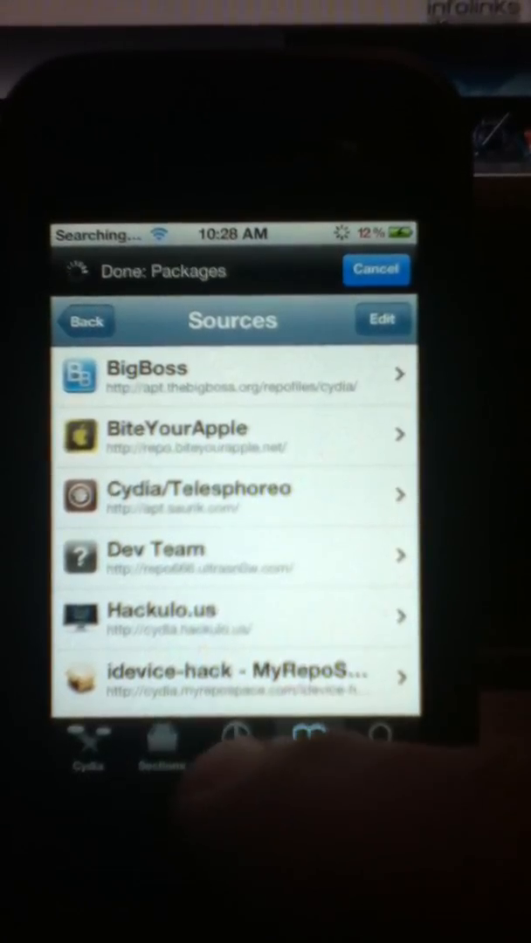
- Show Cydia's Installed packages list, including AppSync and BigBoss bug fixes
click(234, 738)
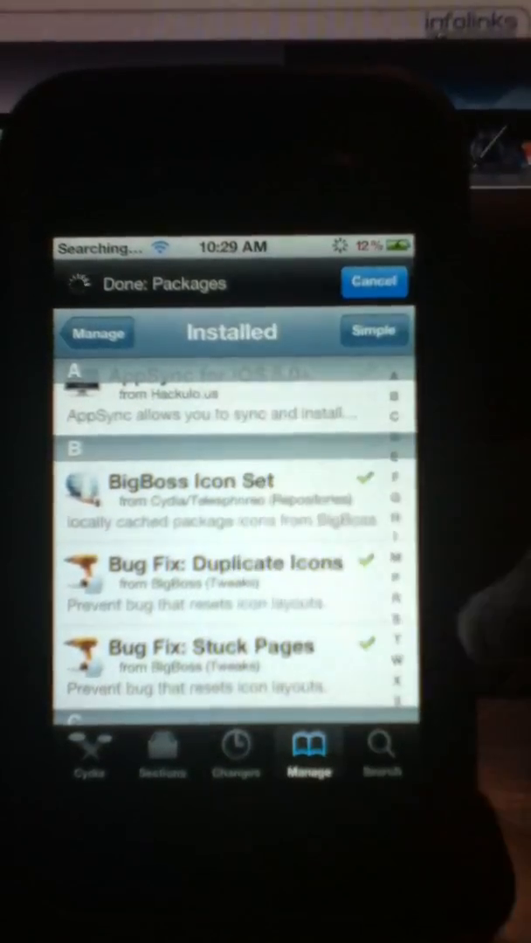
- Return to Manage > Sources and scroll down to iHacksRepo and insanelyi Repository
click(96, 332)
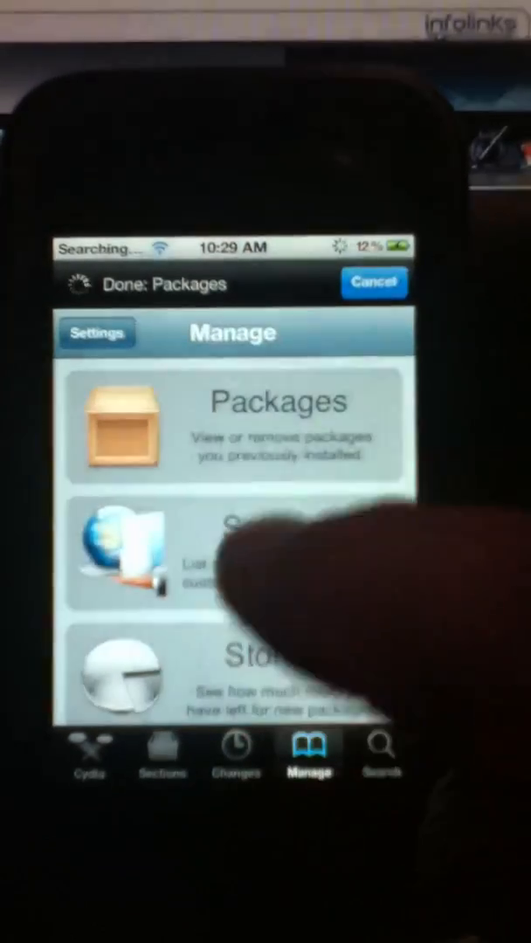
click(236, 554)
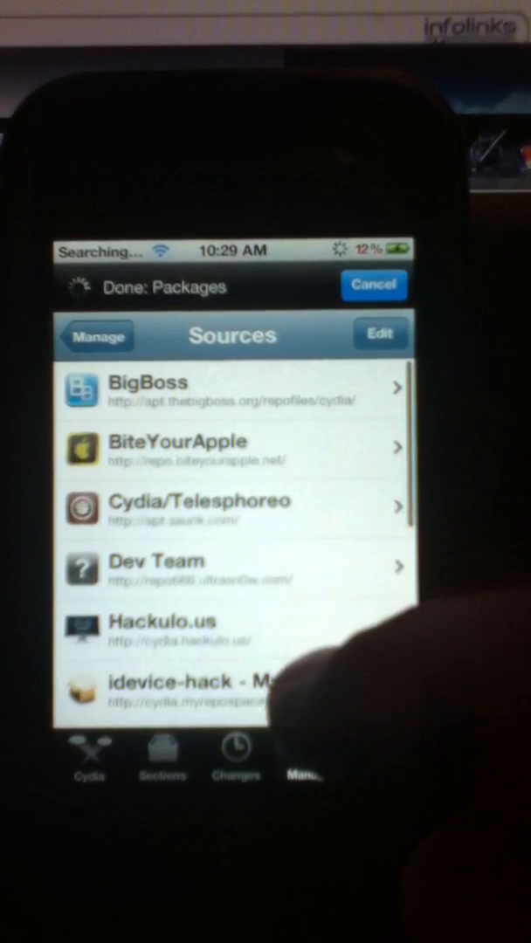
scroll(down, 3)
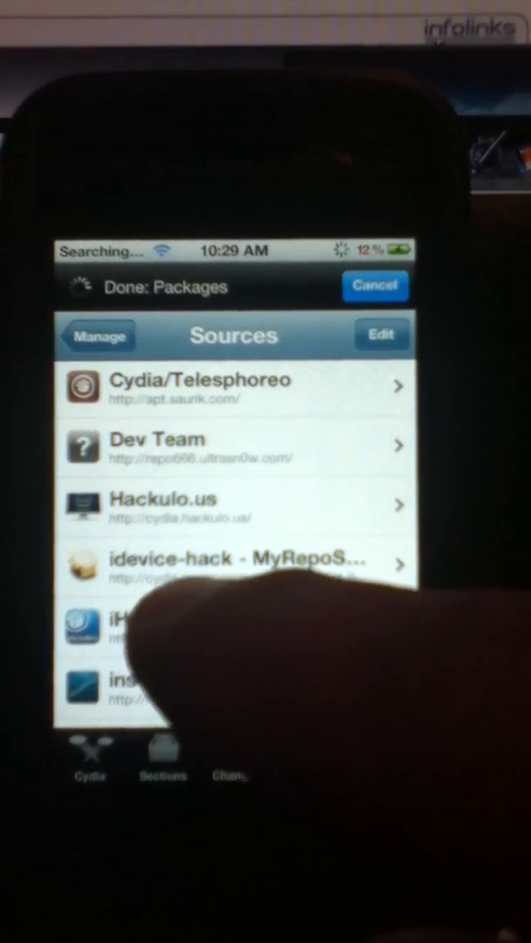
click(308, 755)
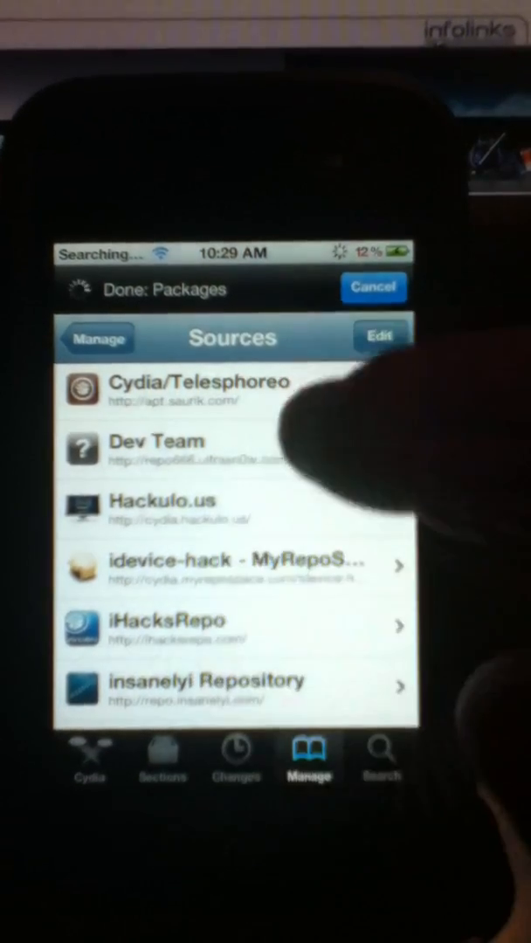
- Open the idevice-hack MyRepoSpace source and scroll through its packages
click(379, 334)
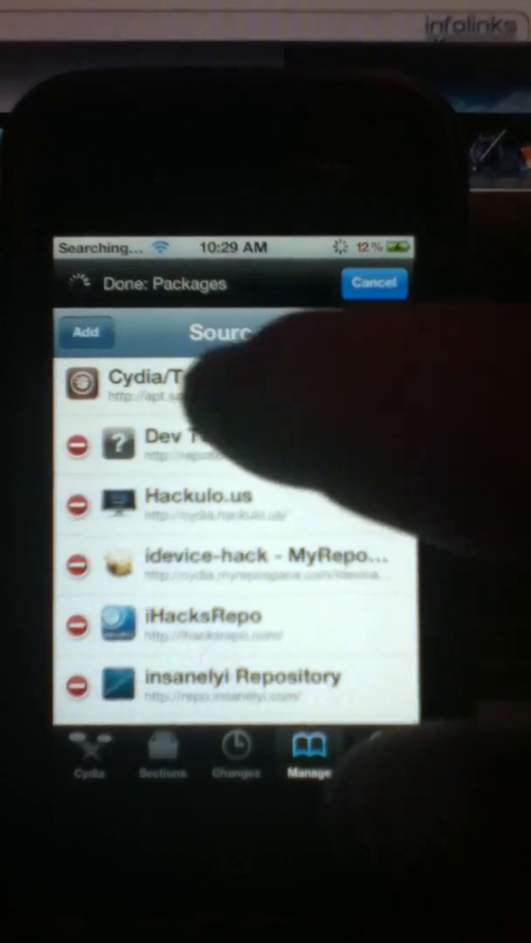
click(85, 333)
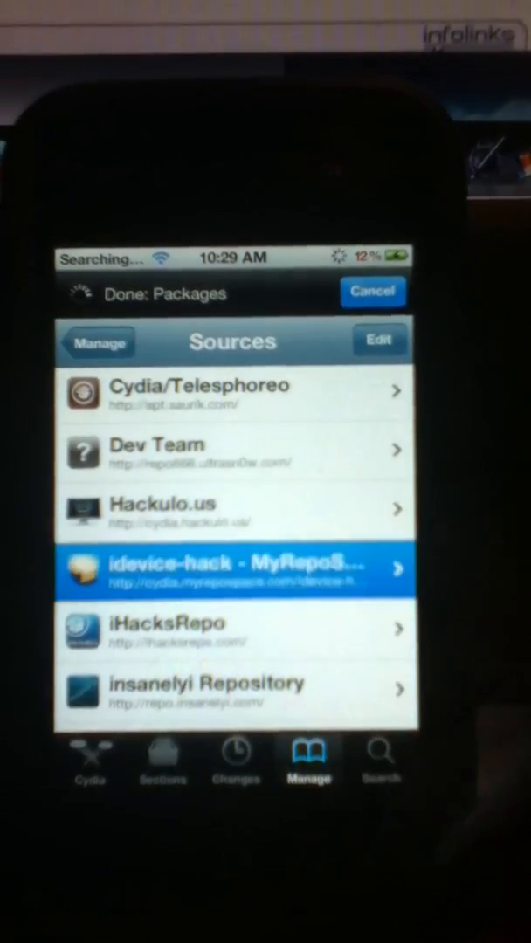
click(231, 568)
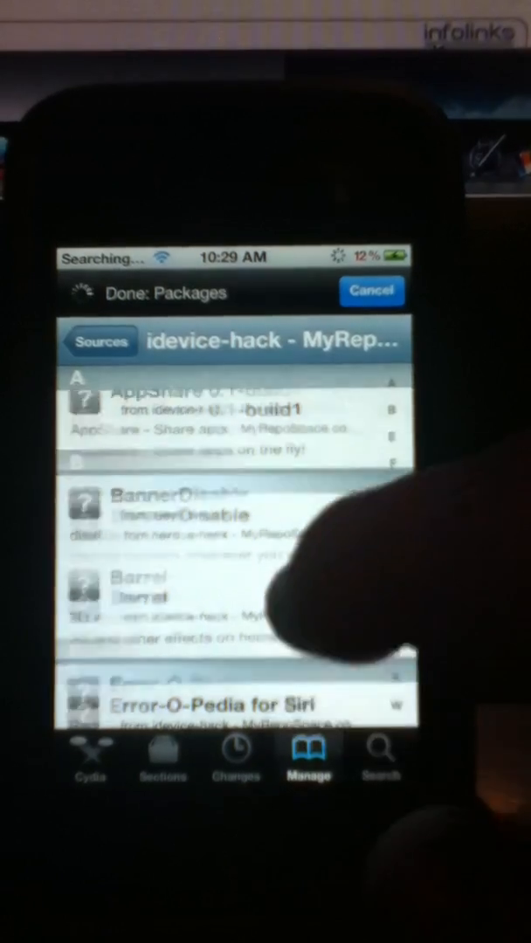
scroll(down, 3)
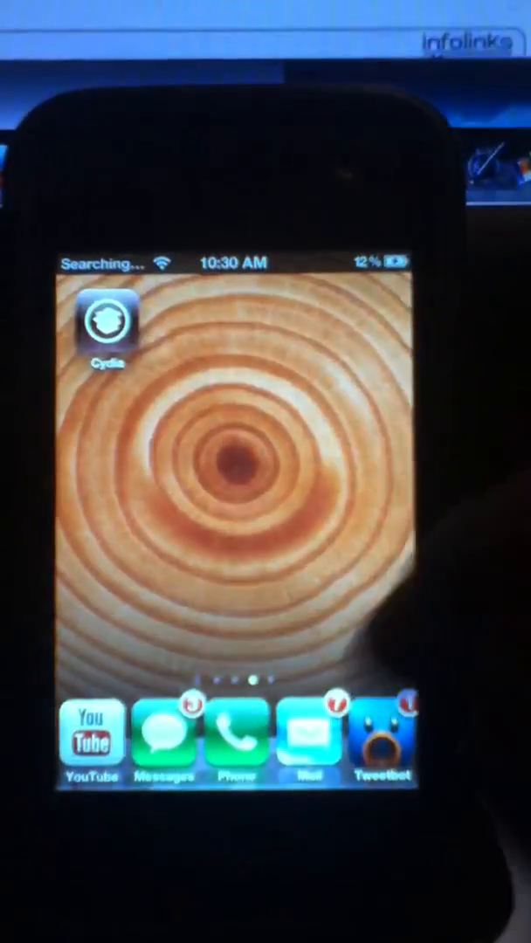
- Open Installous and dismiss its version 5.0 About notice in Settings
scroll(left, 3)
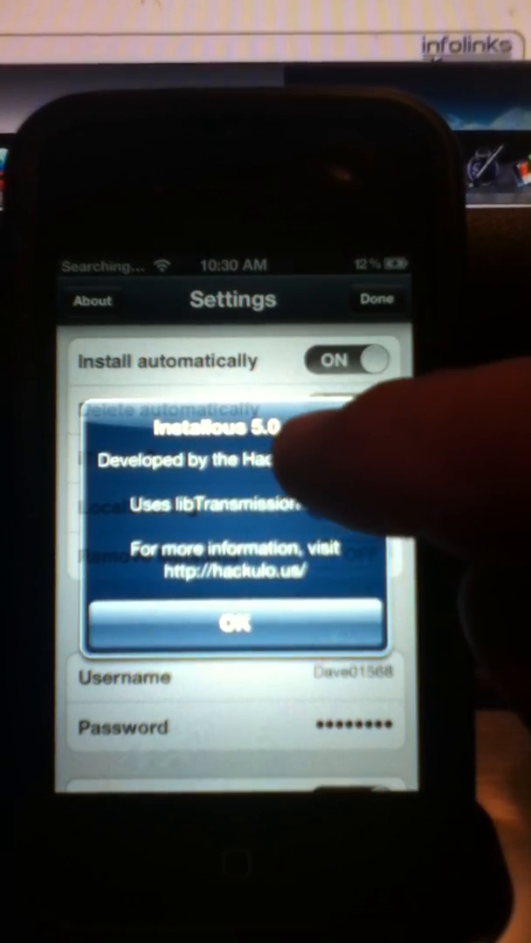
click(233, 621)
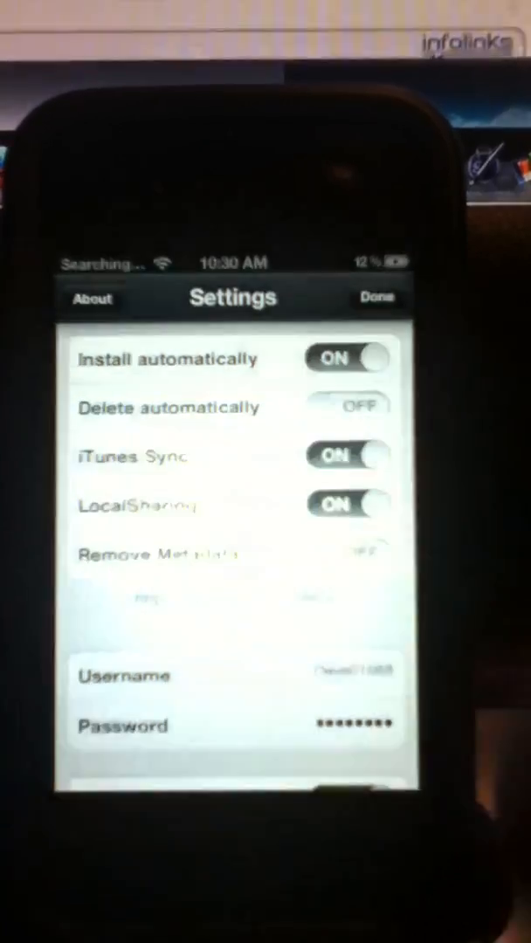
- Close Installous settings and view the installed Installous 5.0.1-1 package details in Cydia
click(377, 297)
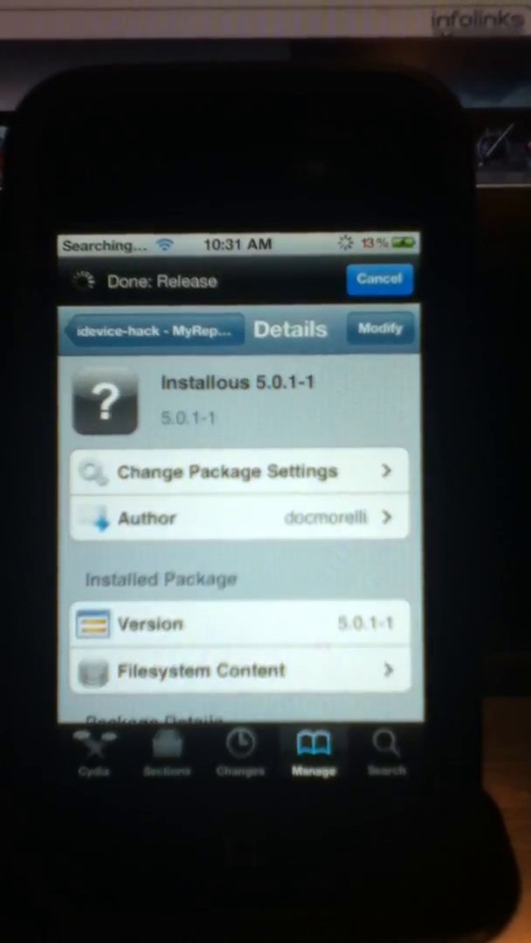
scroll(down, 3)
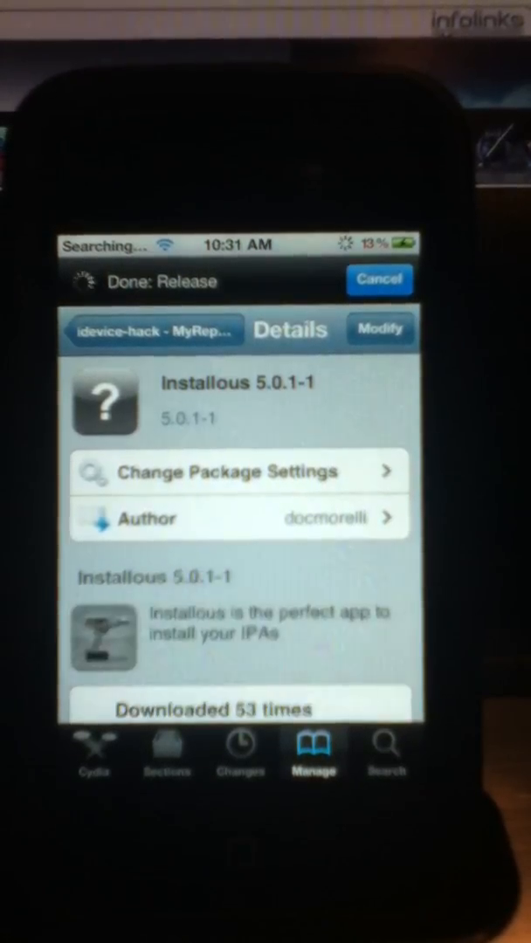